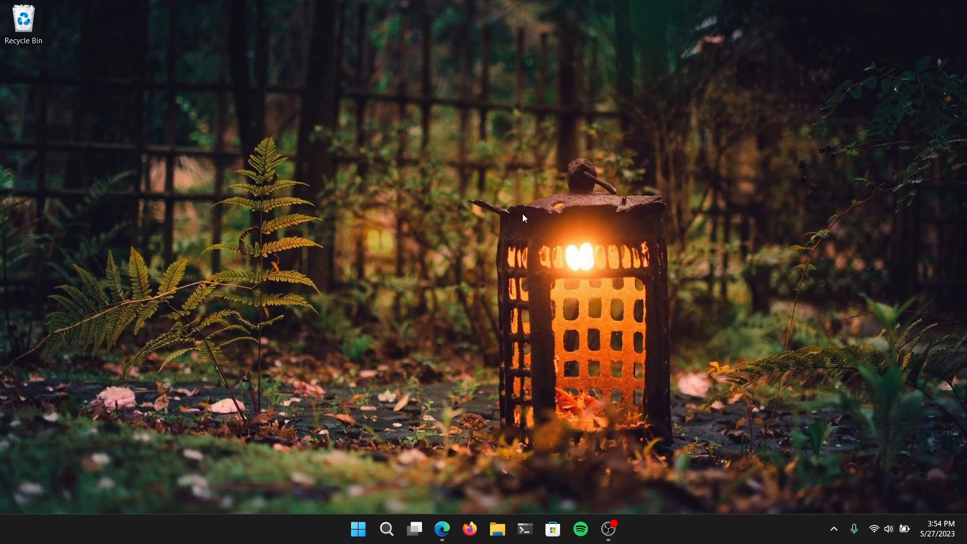
pyautogui.moveTo(262, 83)
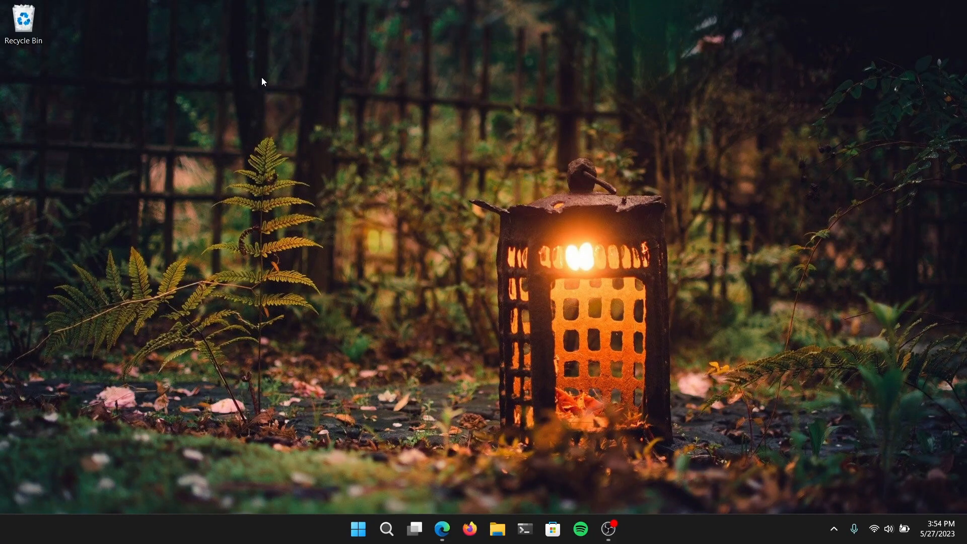
pyautogui.moveTo(661, 156)
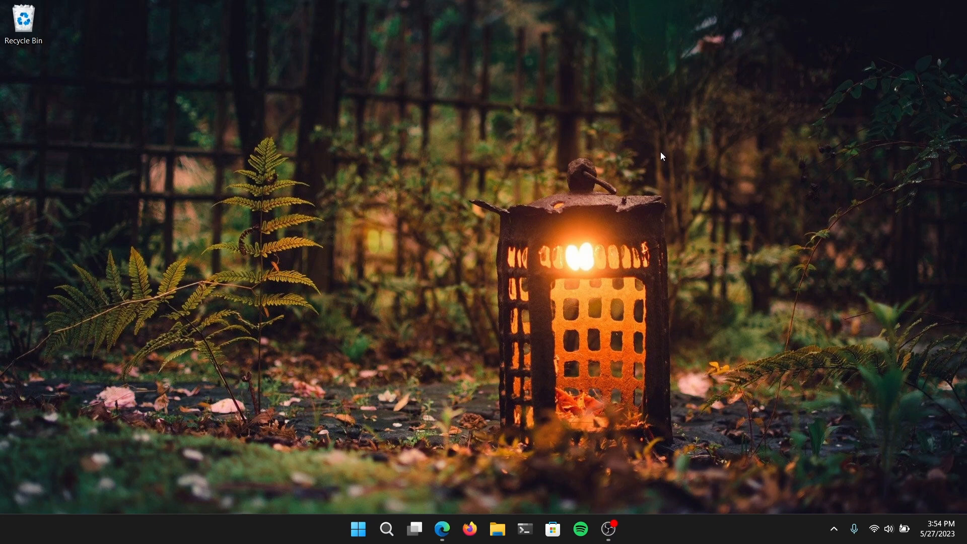
pyautogui.moveTo(543, 181)
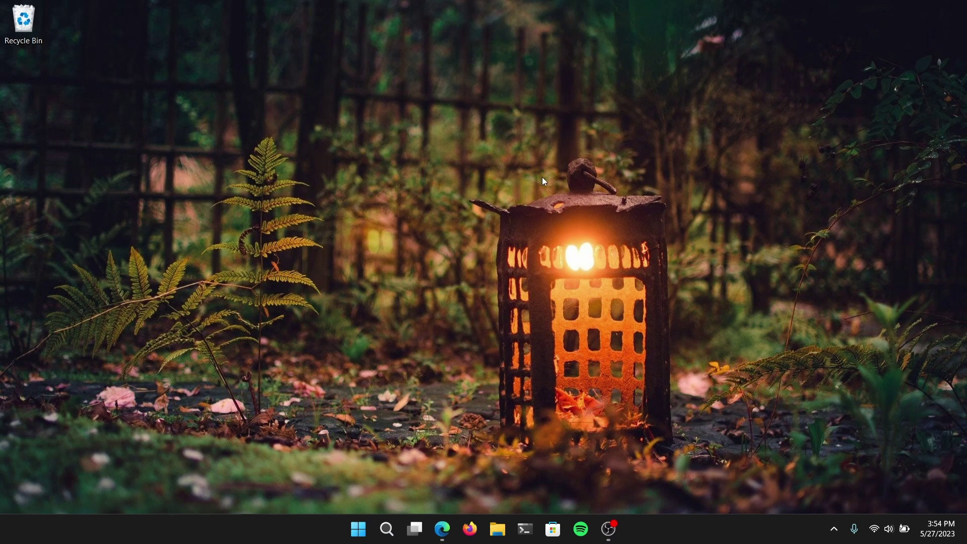
# Show the Rufus page's Latest releases table listing rufus-4.0 for x64, x86 and ARM64
pyautogui.click(442, 529)
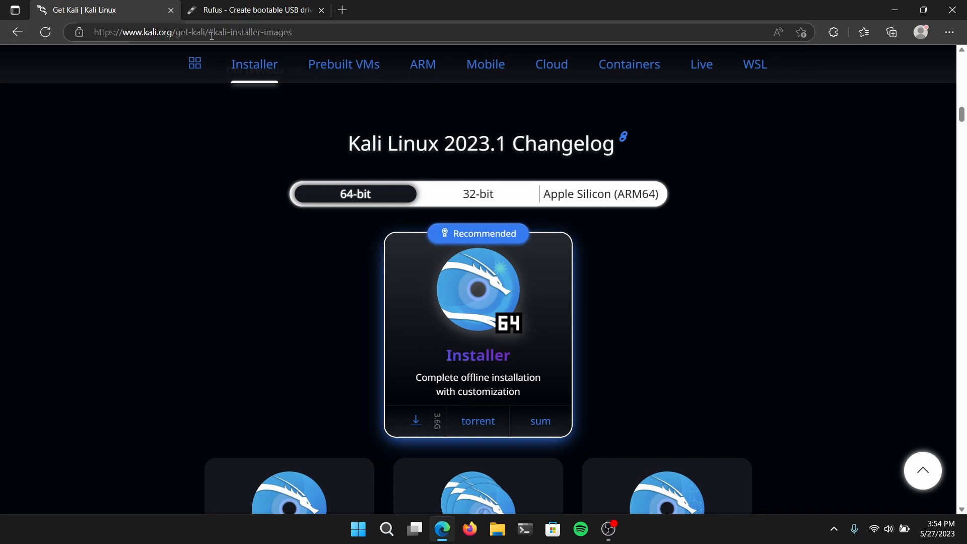
pyautogui.scroll(-3)
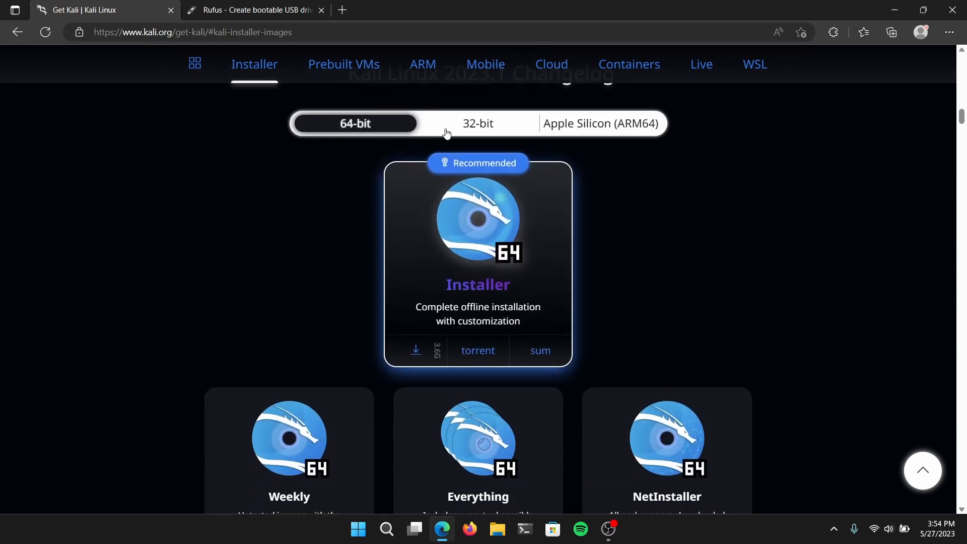
pyautogui.moveTo(415, 349)
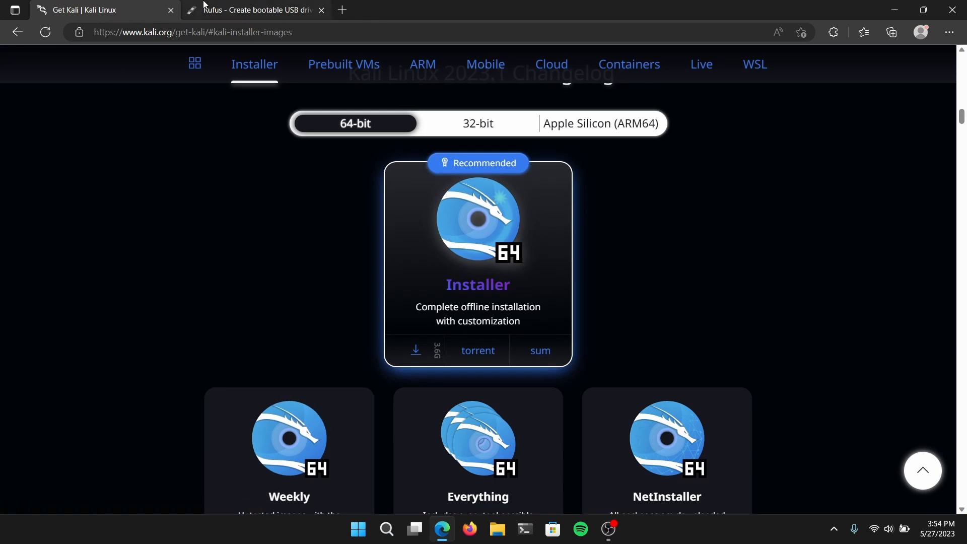
pyautogui.click(258, 10)
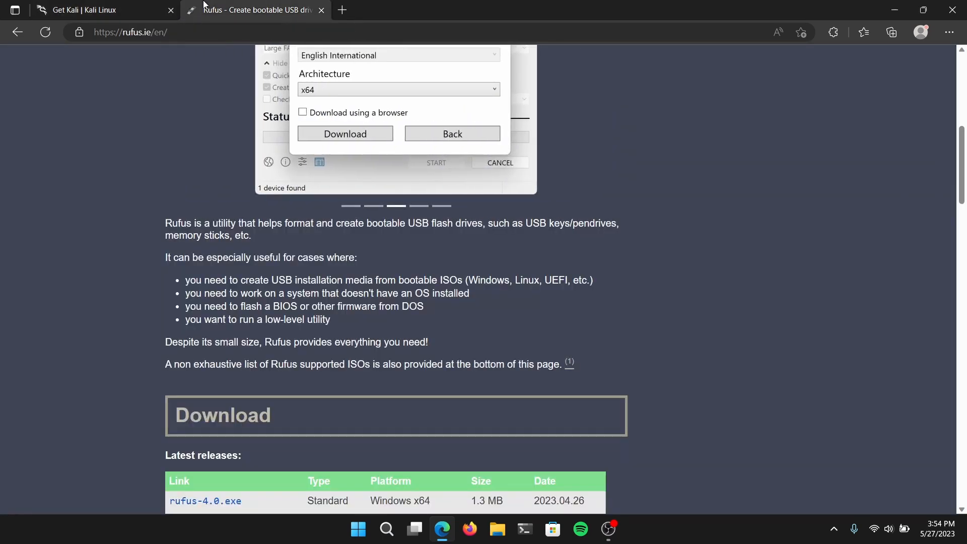
pyautogui.scroll(-3)
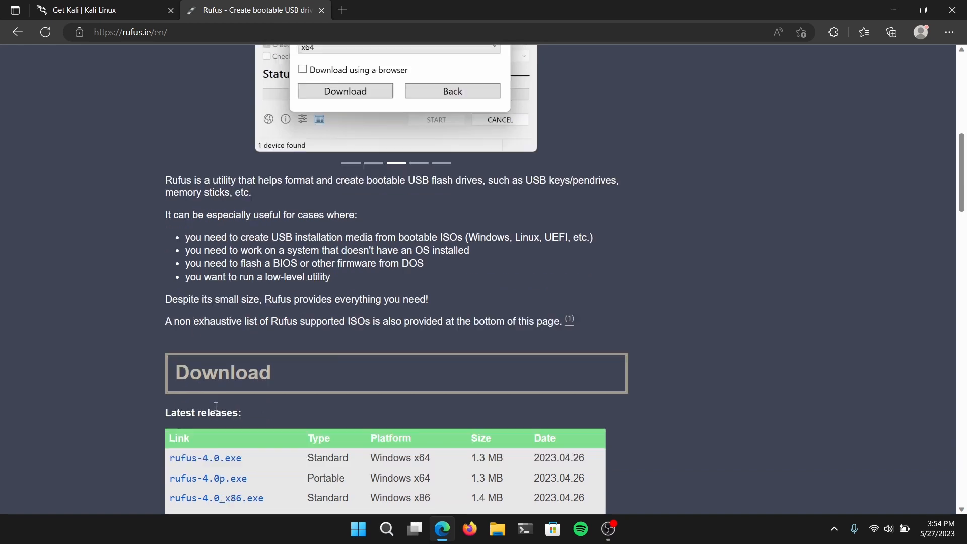
pyautogui.scroll(-3)
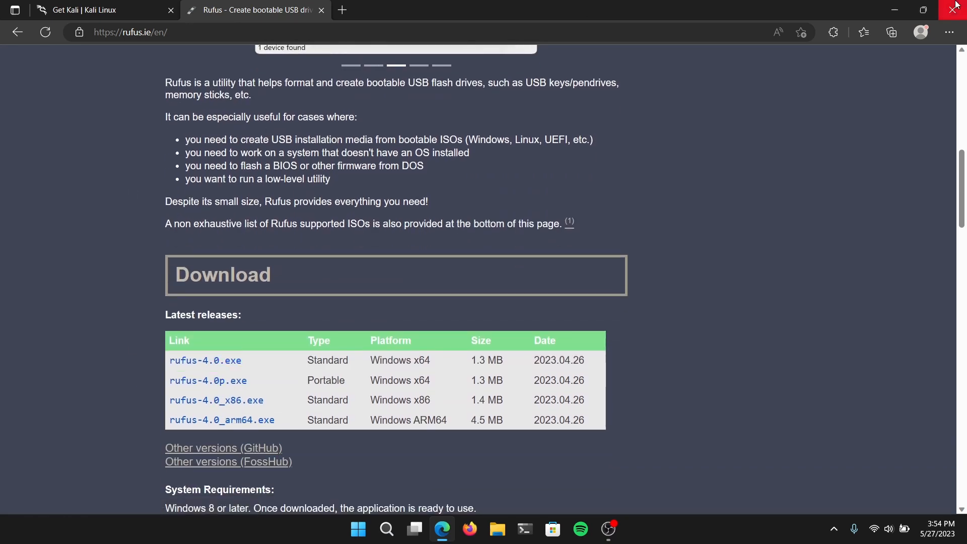
# Close Edge and select rufus-4.0.exe in the Downloads folder beside the Kali ISO
pyautogui.click(952, 7)
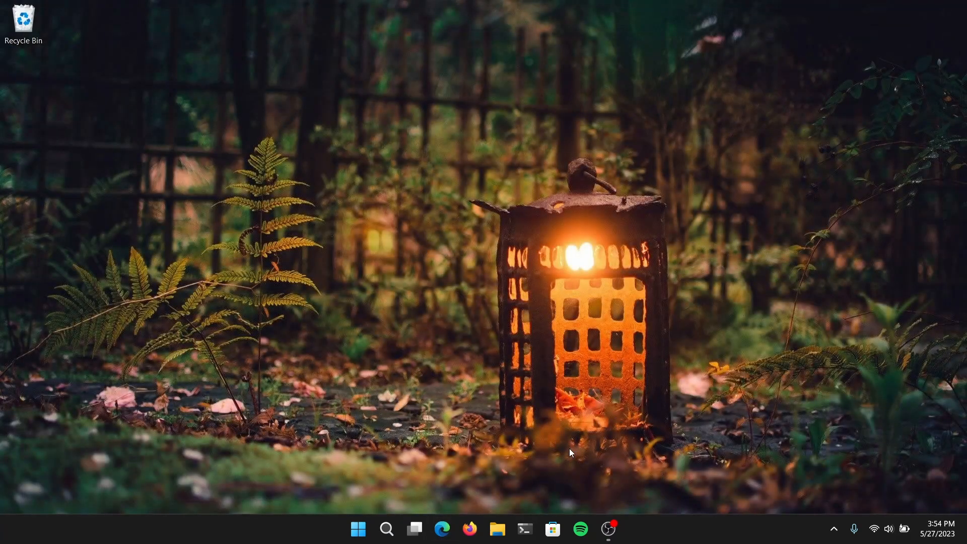
pyautogui.moveTo(534, 490)
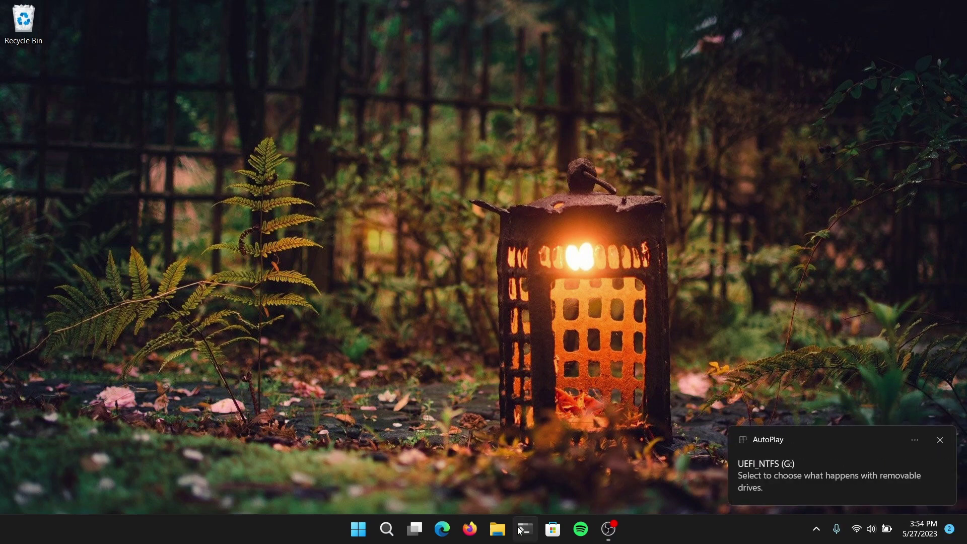
pyautogui.click(497, 529)
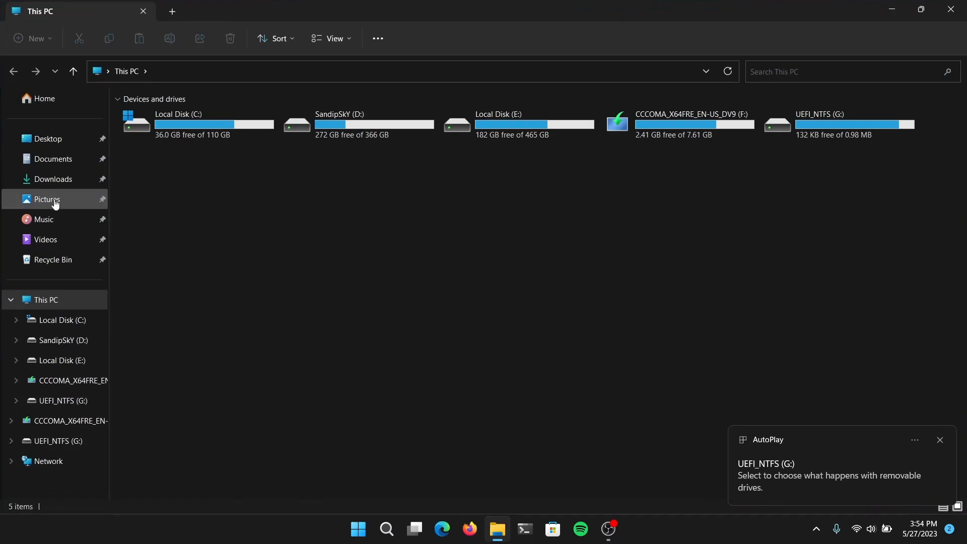
pyautogui.click(53, 179)
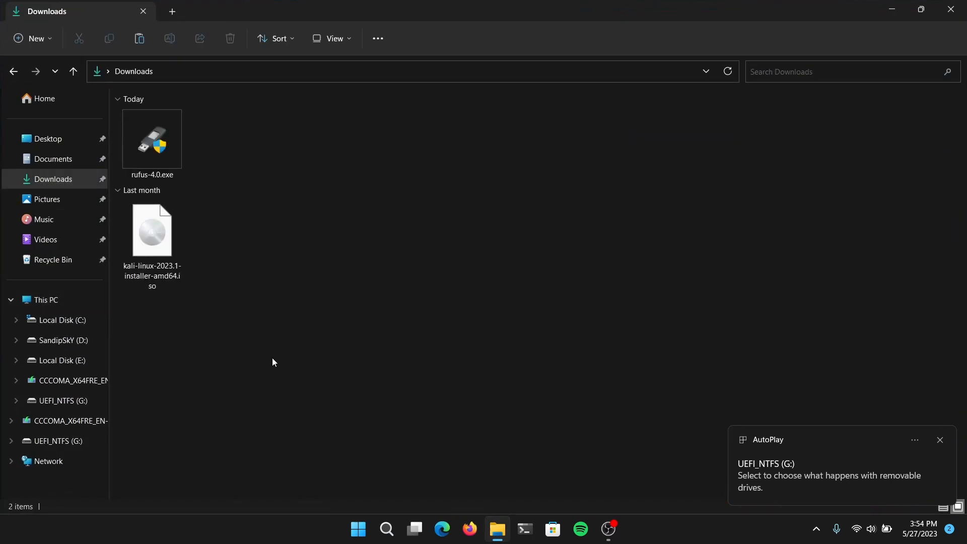
pyautogui.click(152, 138)
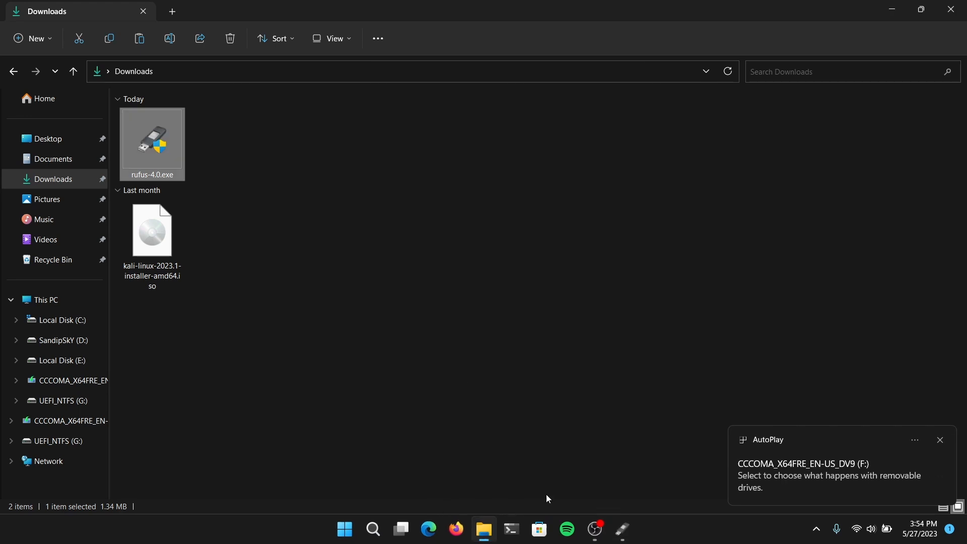
# Load kali-linux-2023.1-installer-amd64.iso in Rufus with the GPT partition scheme
pyautogui.doubleClick(151, 141)
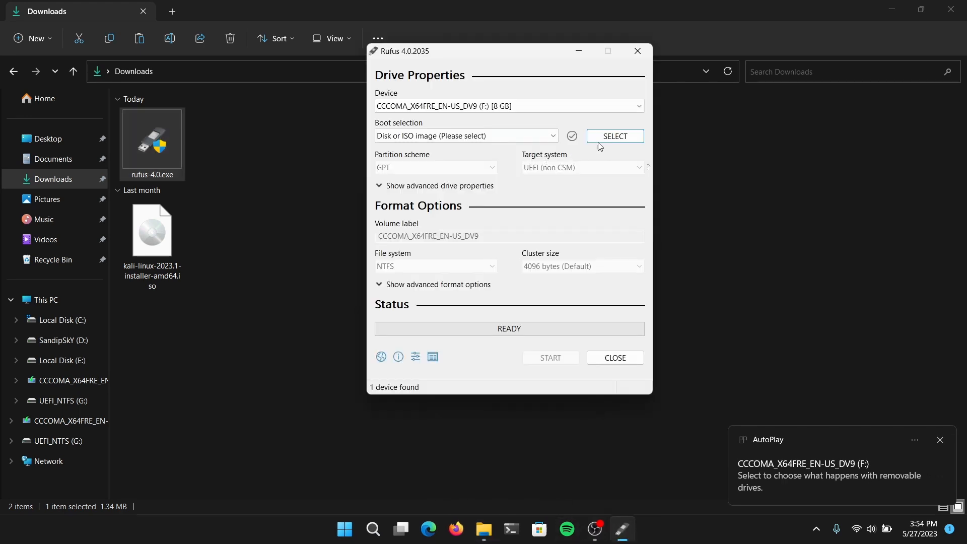
pyautogui.click(615, 136)
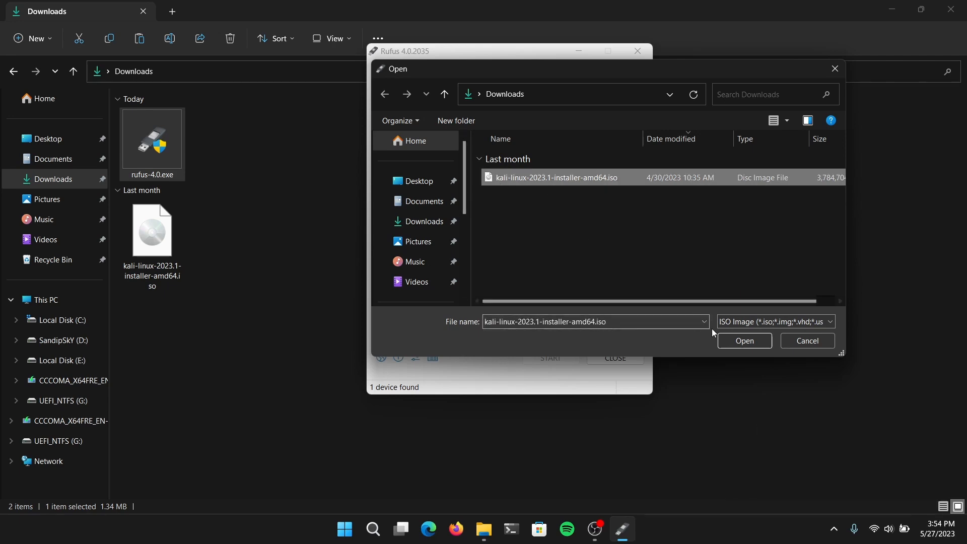
pyautogui.click(745, 340)
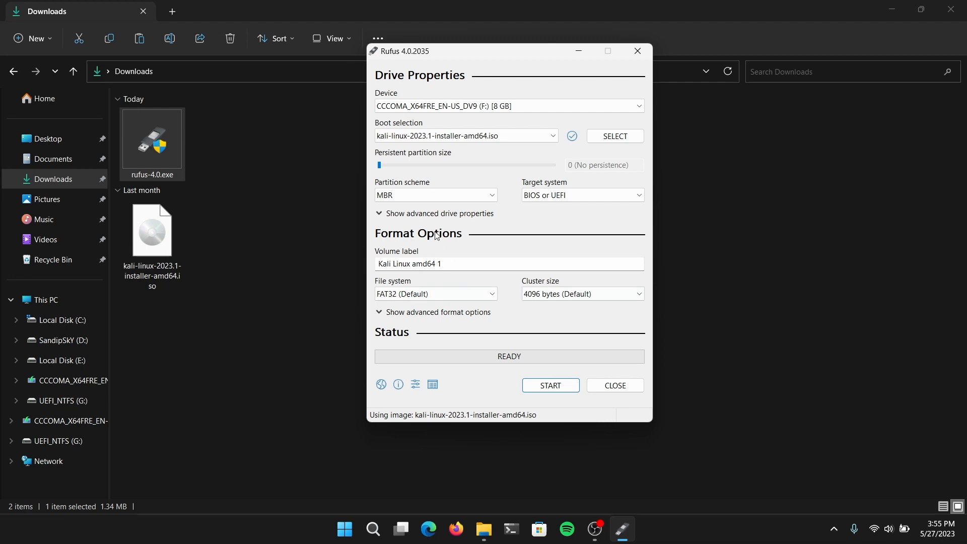
pyautogui.click(436, 195)
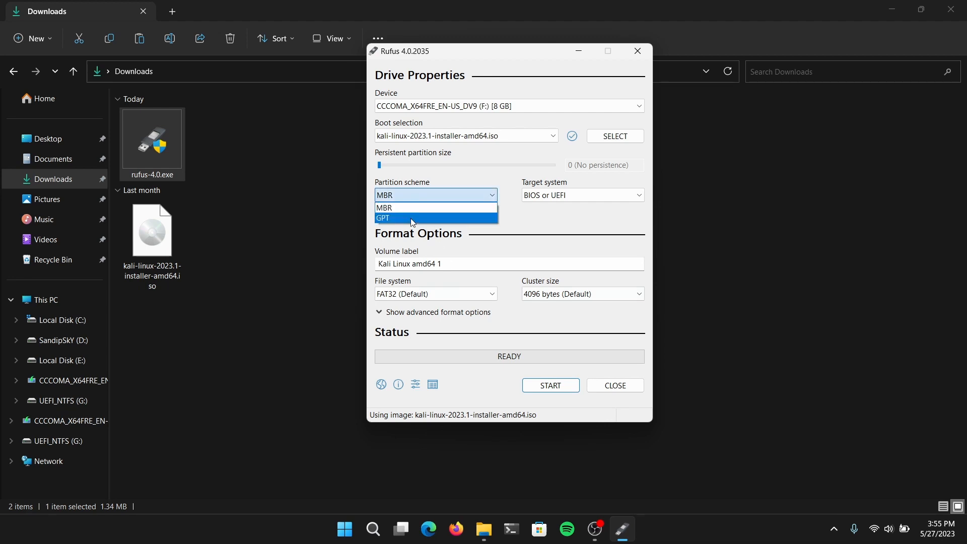
pyautogui.click(383, 218)
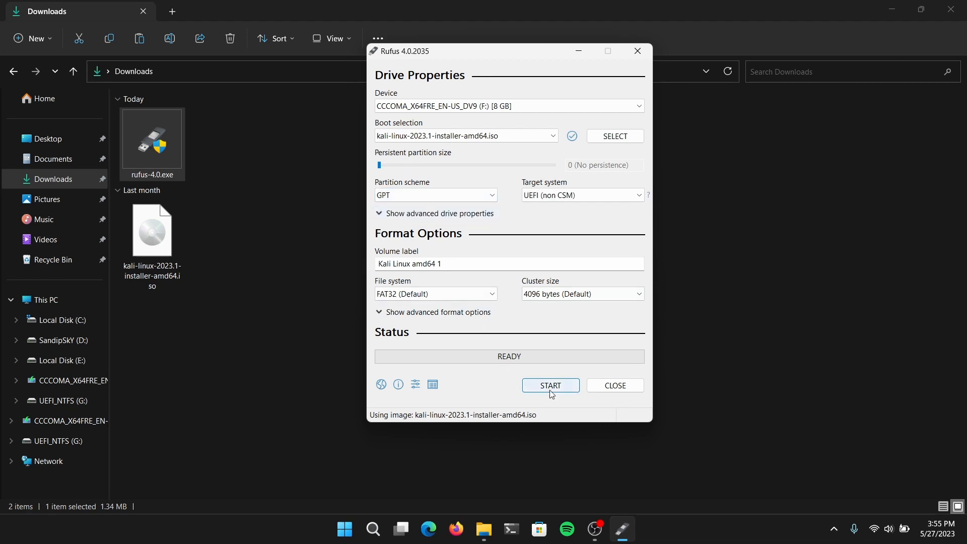
# Write the image to the USB drive in ISO Image mode and close Rufus
pyautogui.click(550, 386)
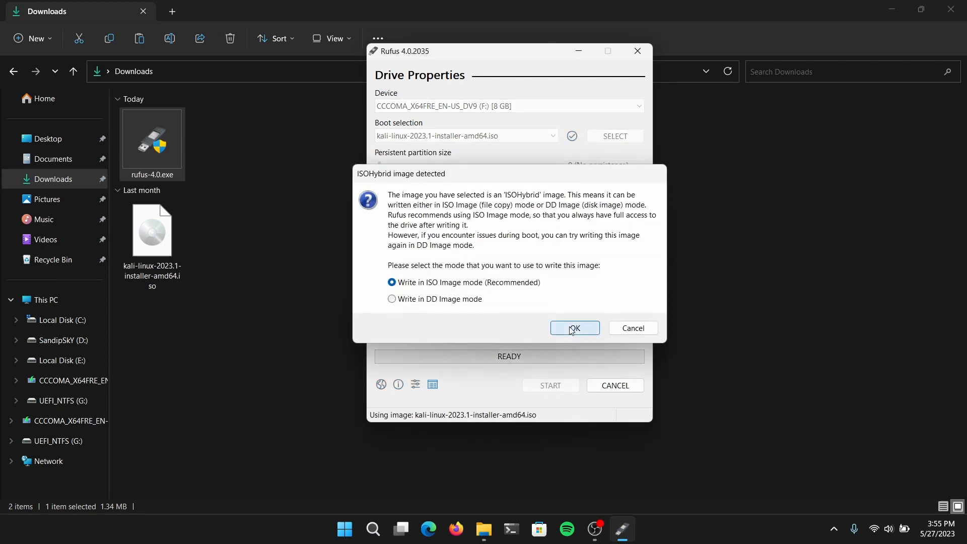
pyautogui.click(575, 328)
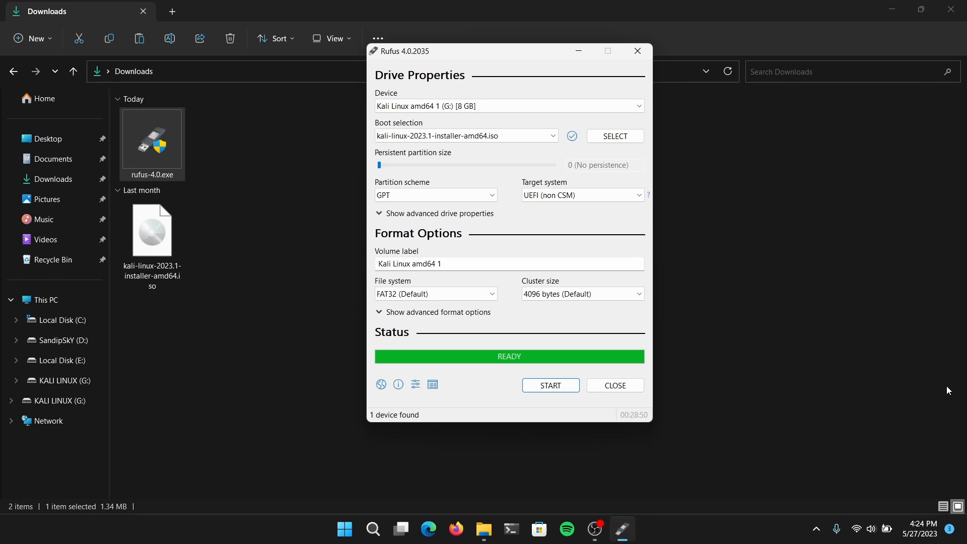
pyautogui.click(615, 385)
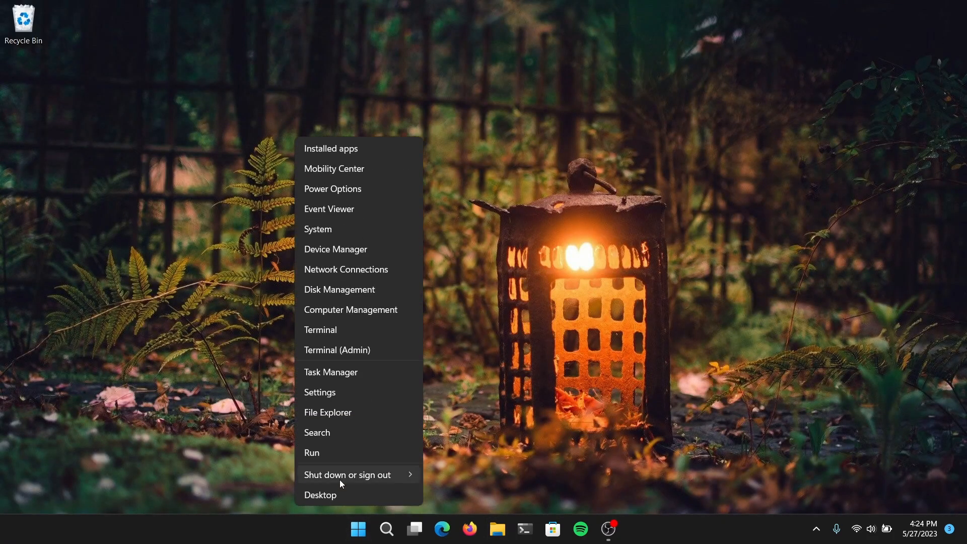
# Shrink the C: volume by 20000 MB, leaving 19.53 GB unallocated on Disk 1
pyautogui.click(339, 290)
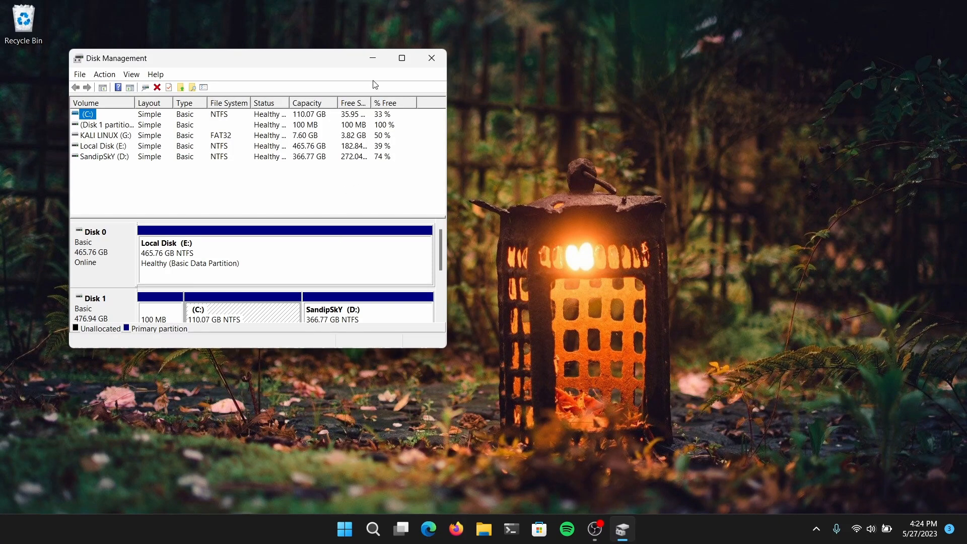
pyautogui.click(401, 57)
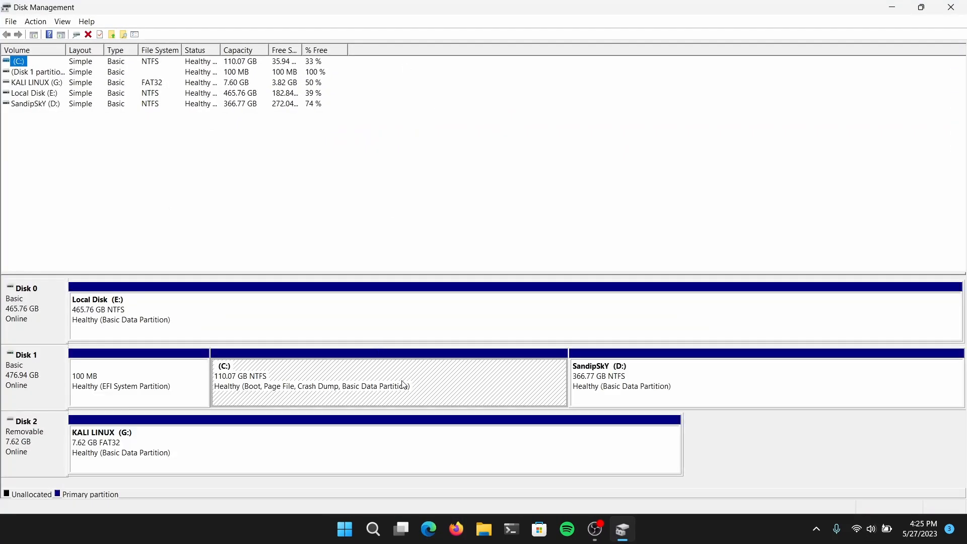
pyautogui.rightClick(403, 385)
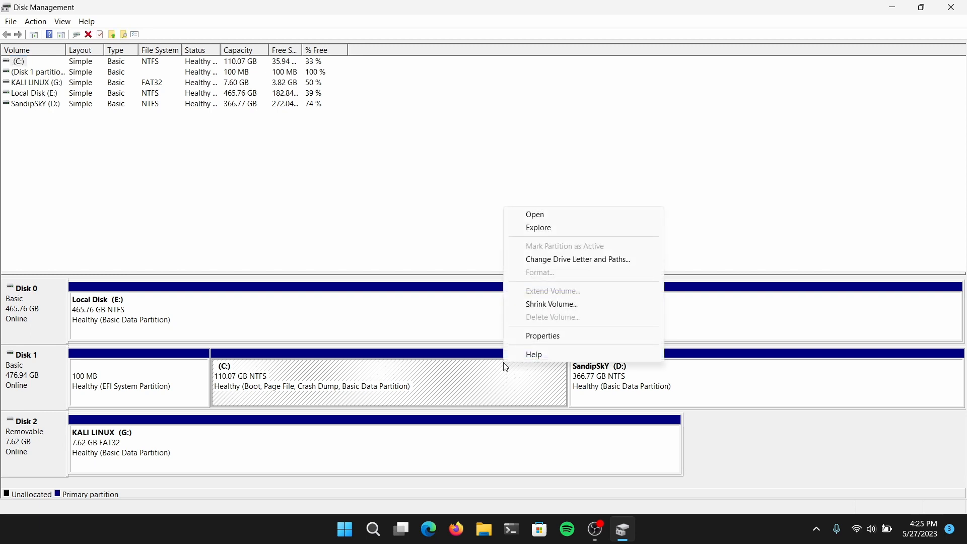
pyautogui.click(552, 304)
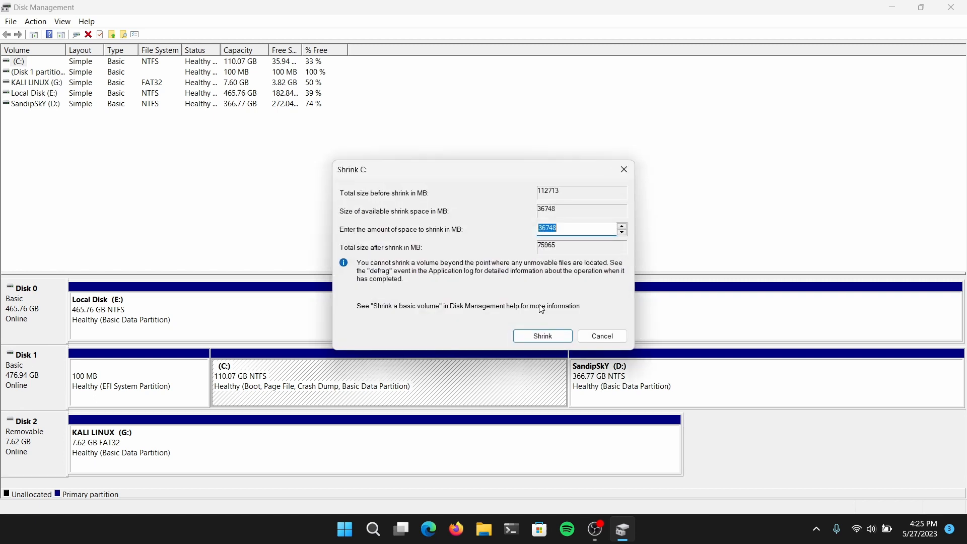
pyautogui.write('2')
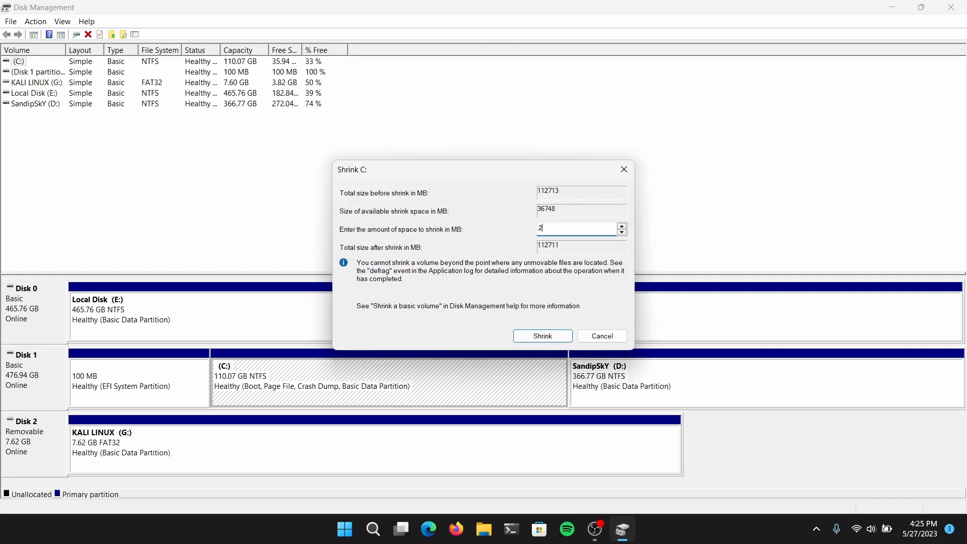
pyautogui.write('0000')
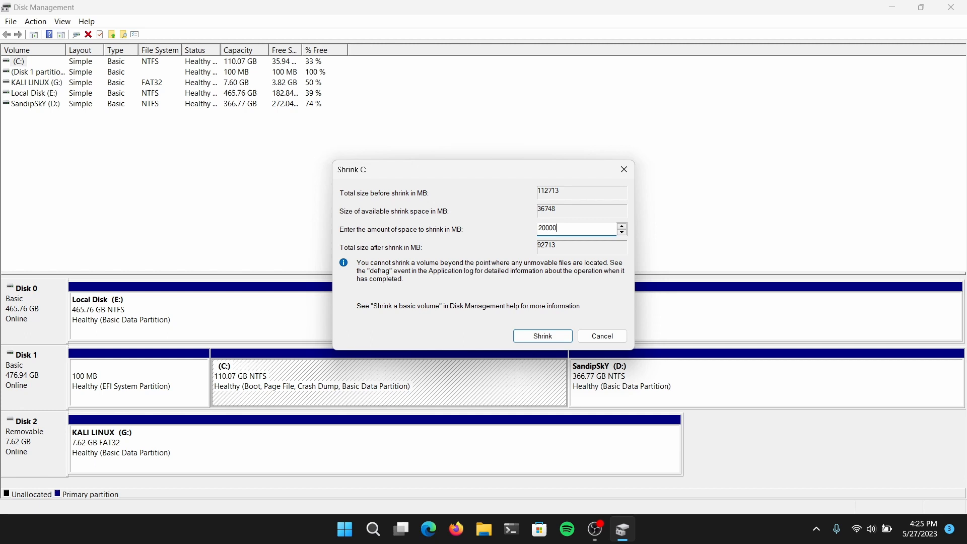
pyautogui.click(543, 336)
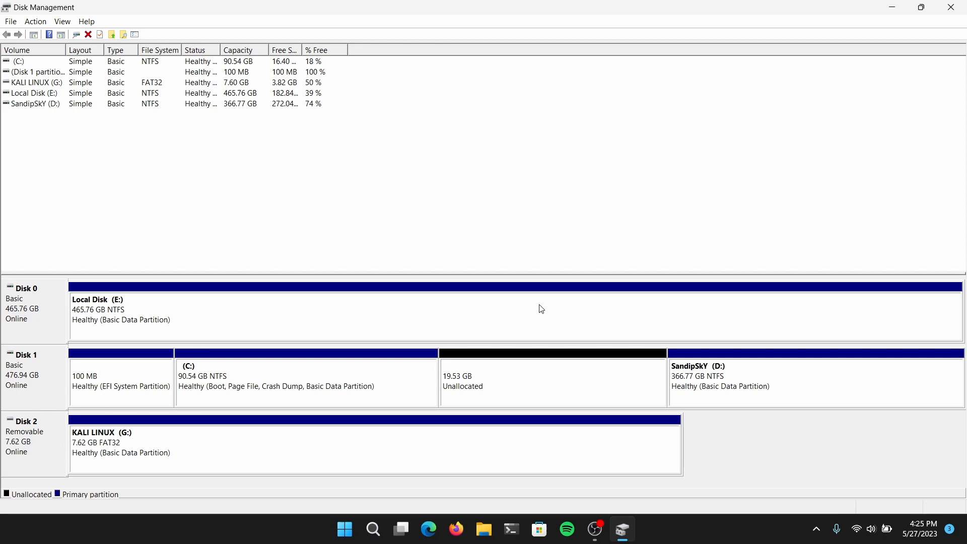
pyautogui.moveTo(749, 4)
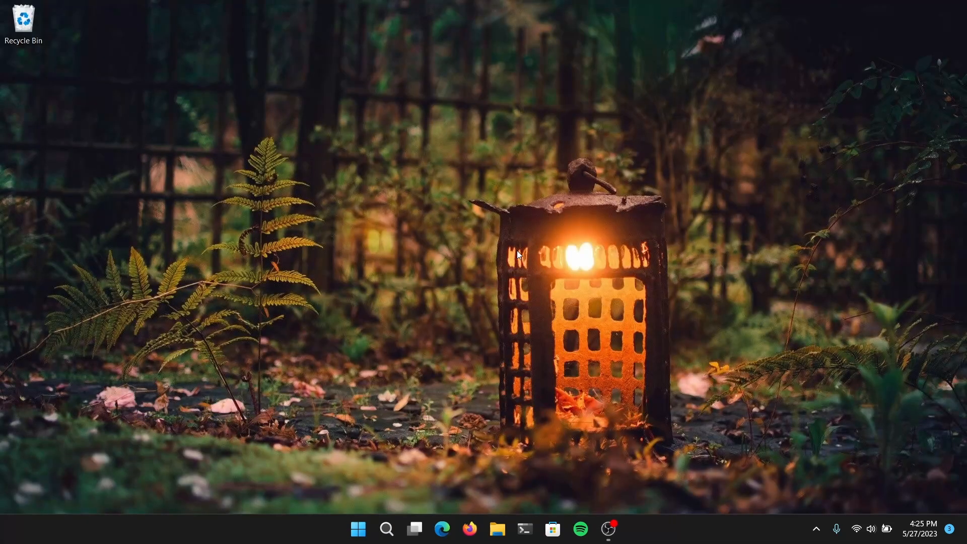
# Shut the computer down from the Start menu's power options
pyautogui.click(359, 529)
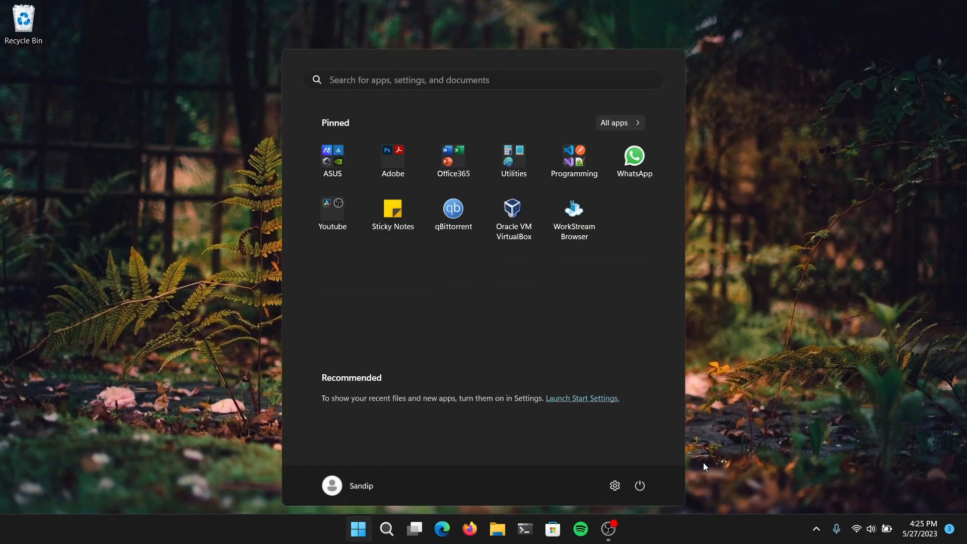
pyautogui.click(640, 485)
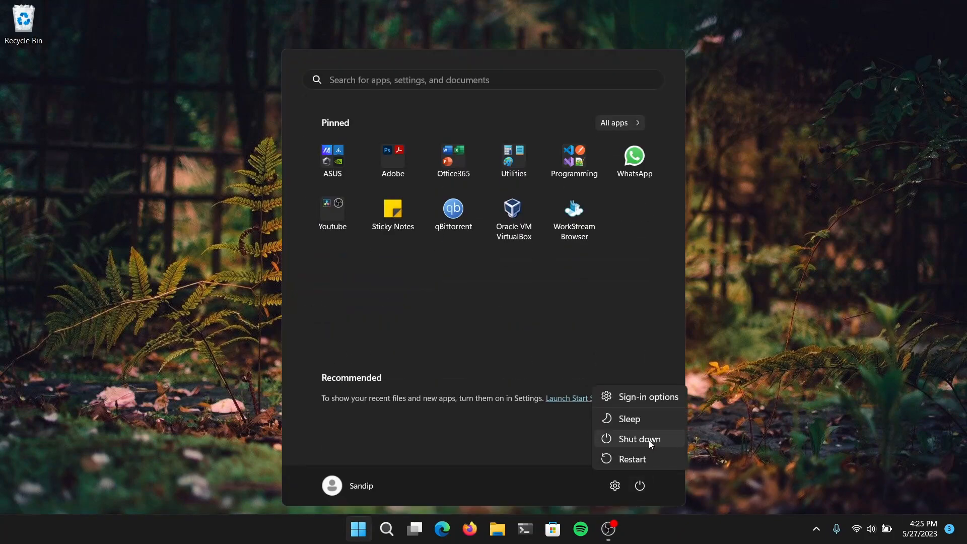
pyautogui.click(633, 459)
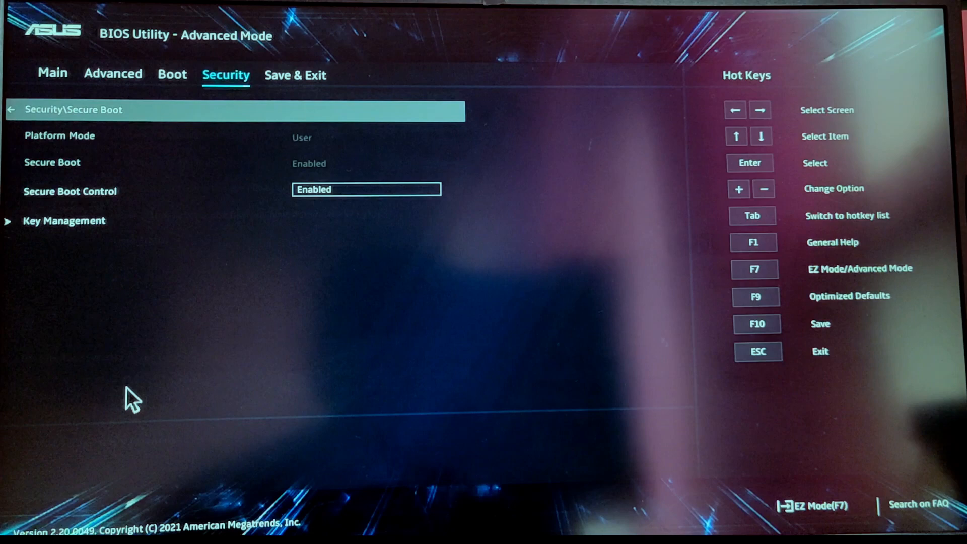
# Set Secure Boot Control to Disabled under Security > Secure Boot
pyautogui.click(365, 190)
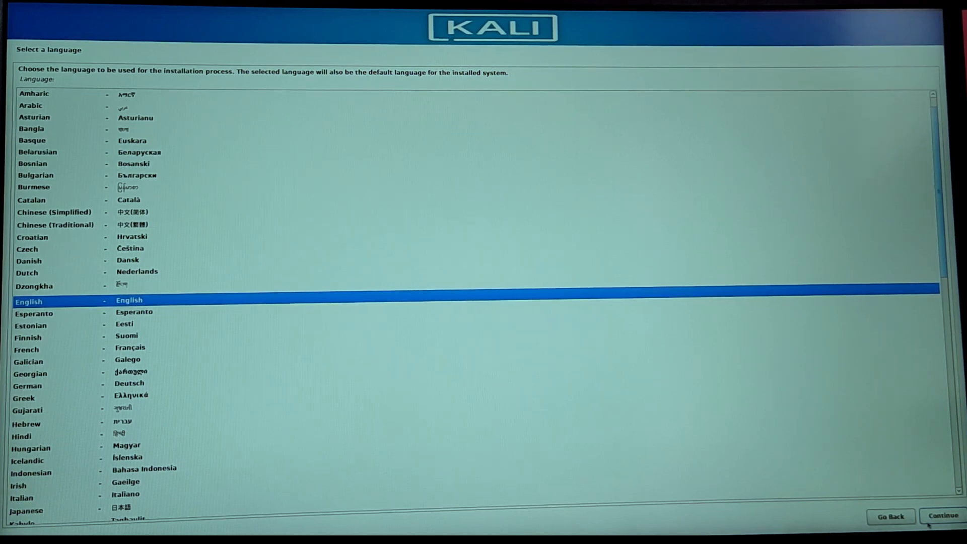
# Confirm English language, United States location and American English keymap
pyautogui.click(941, 527)
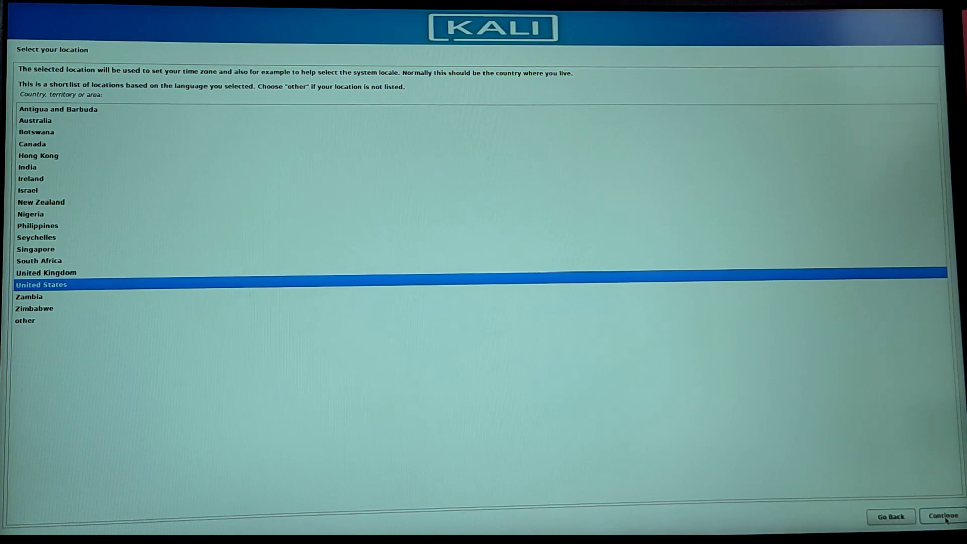
pyautogui.click(942, 531)
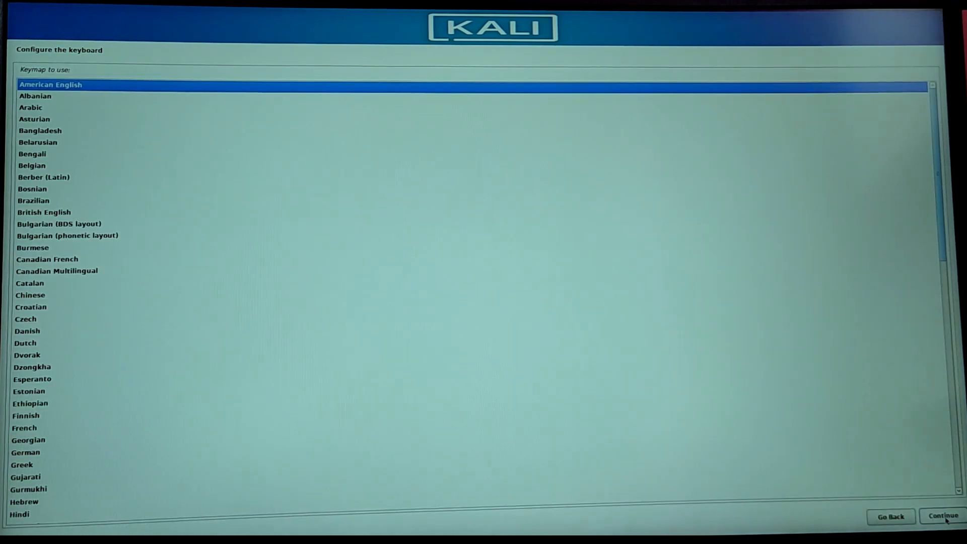
pyautogui.click(943, 515)
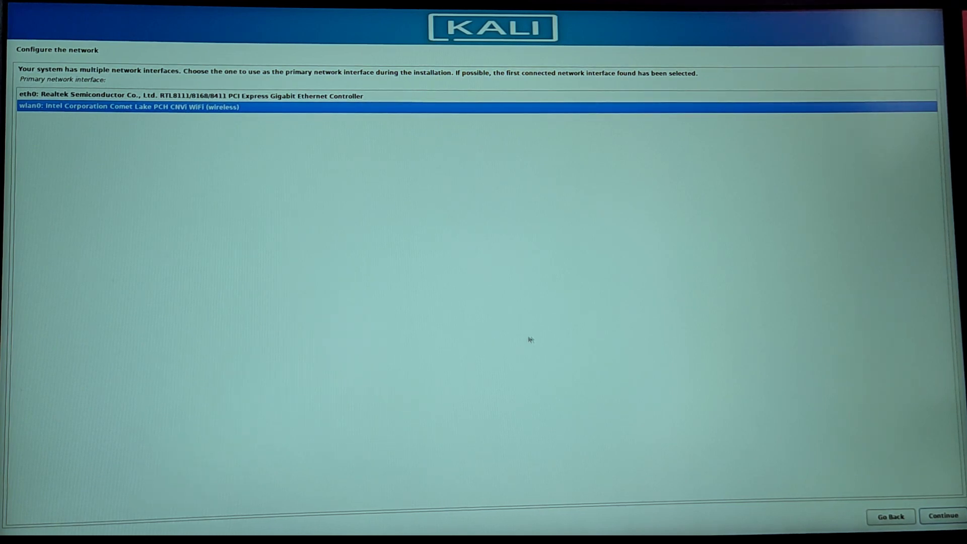
pyautogui.moveTo(846, 508)
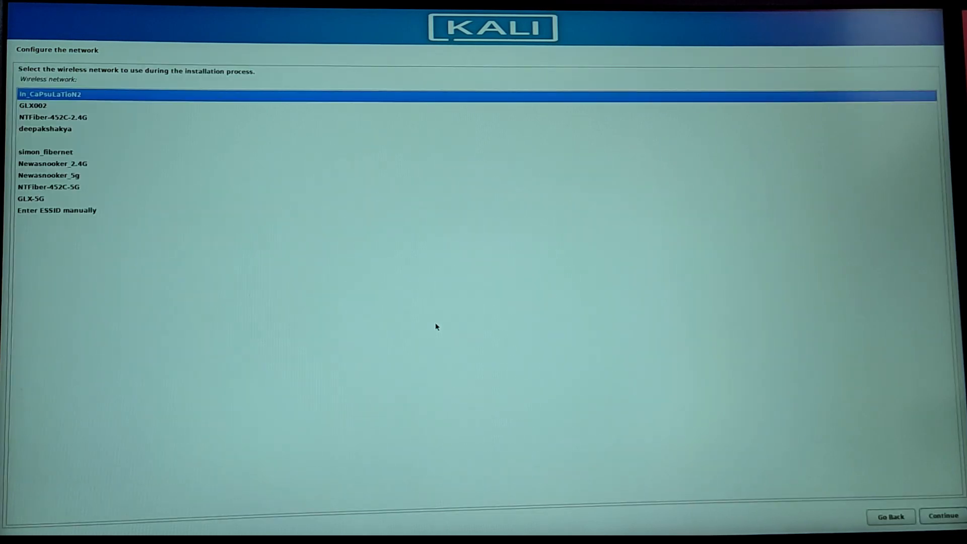
# Connect wlan0 to the first listed wireless network
pyautogui.click(944, 517)
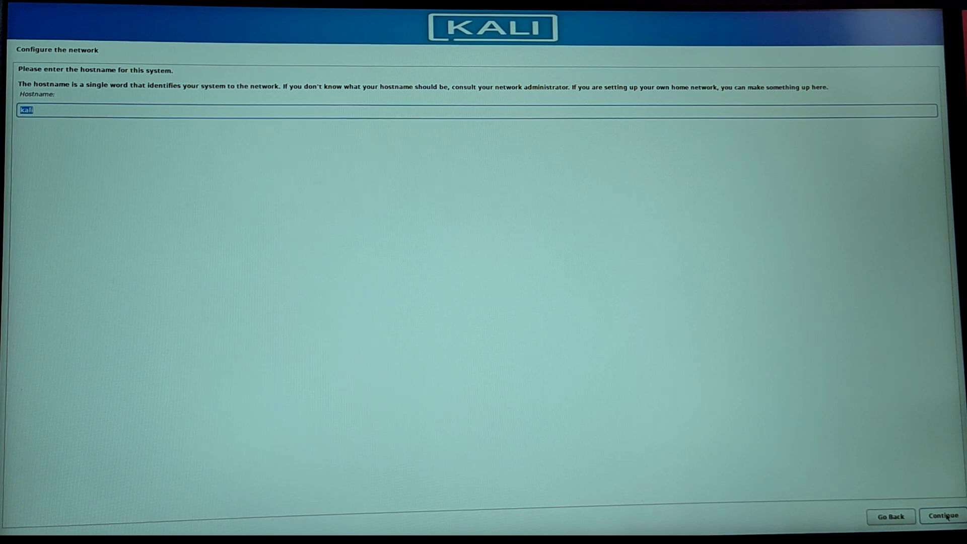
# Keep hostname kali, no domain, and create user 'Sandip' with the suggested username
pyautogui.click(944, 529)
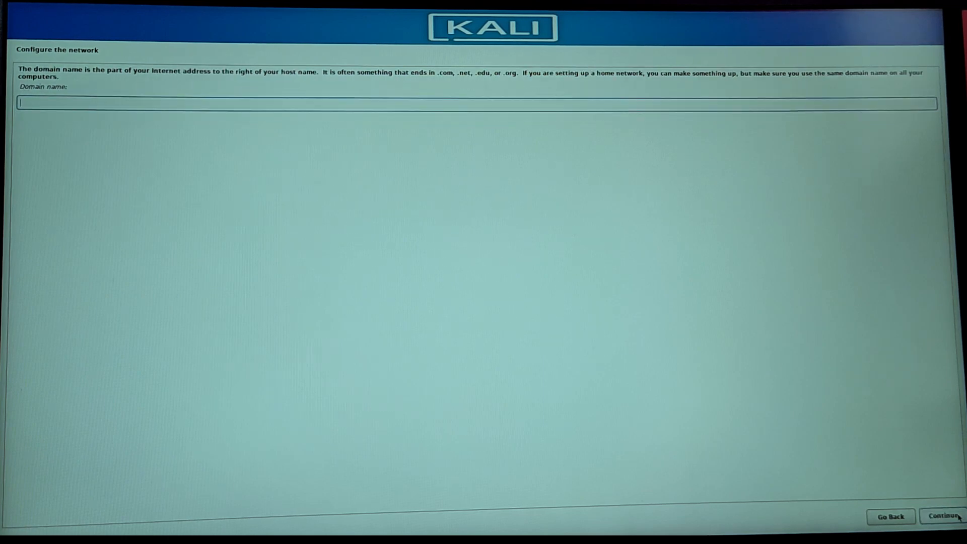
pyautogui.click(943, 517)
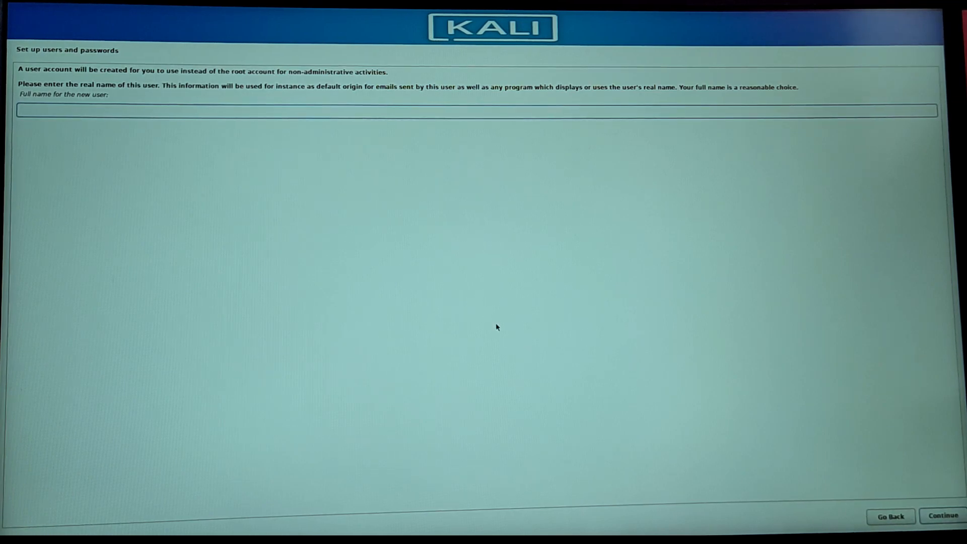
pyautogui.write('Sandip')
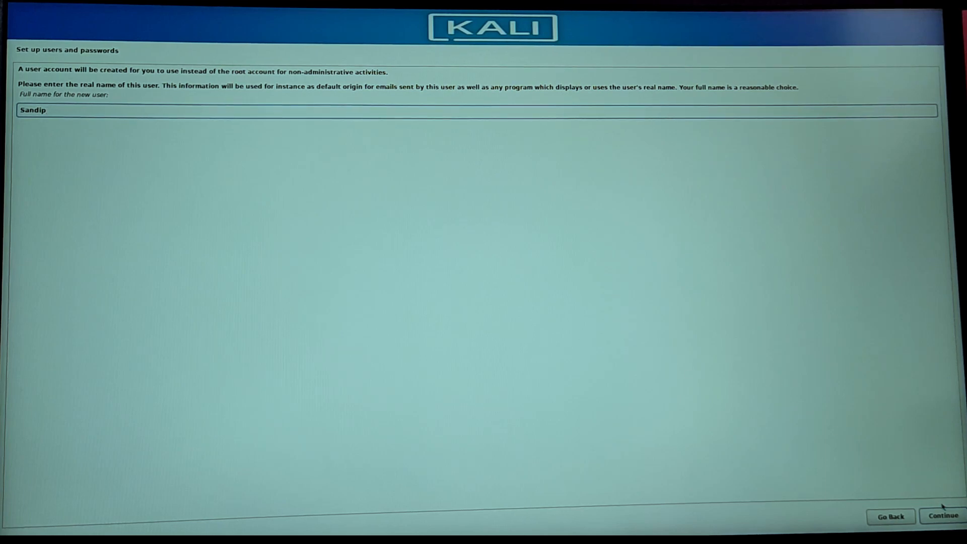
pyautogui.click(944, 528)
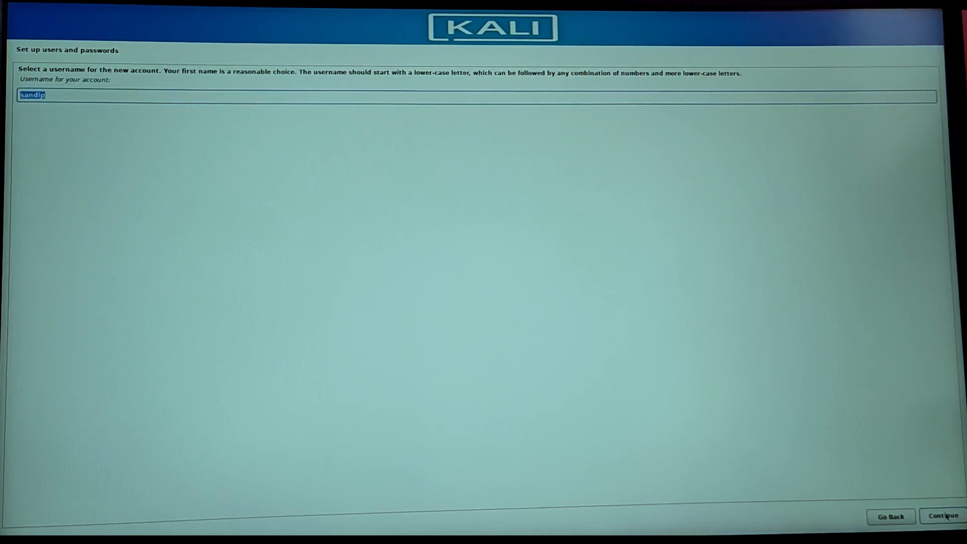
pyautogui.click(943, 529)
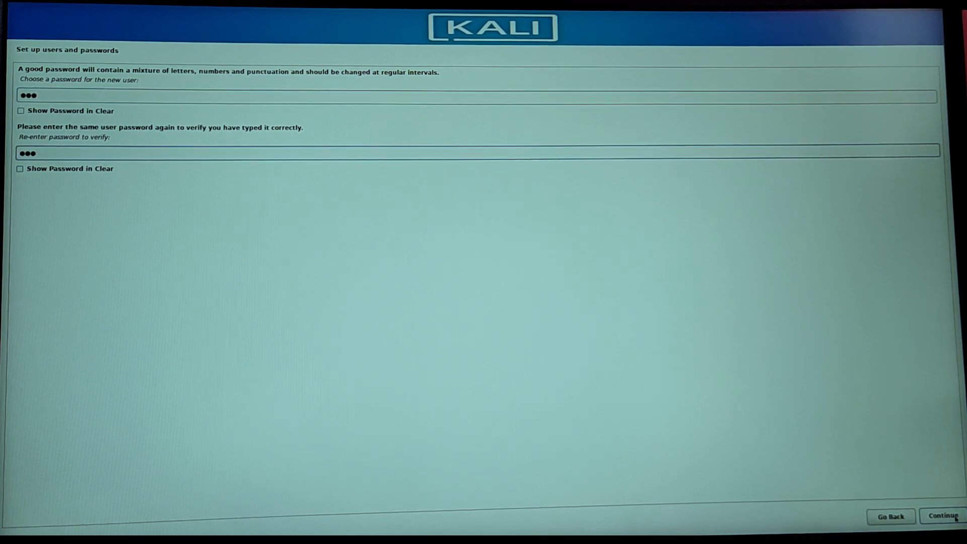
# Confirm the user's password and choose the Central time zone
pyautogui.click(943, 517)
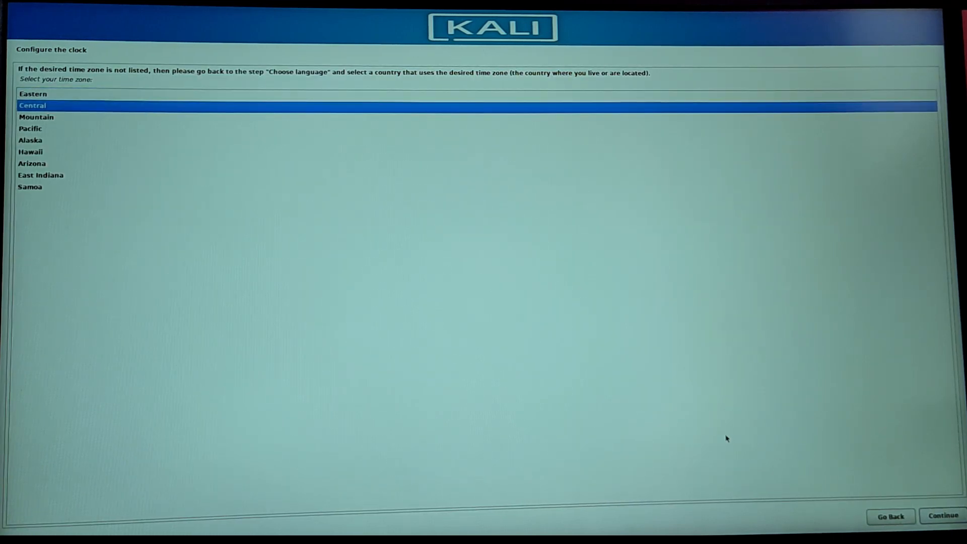
pyautogui.moveTo(741, 460)
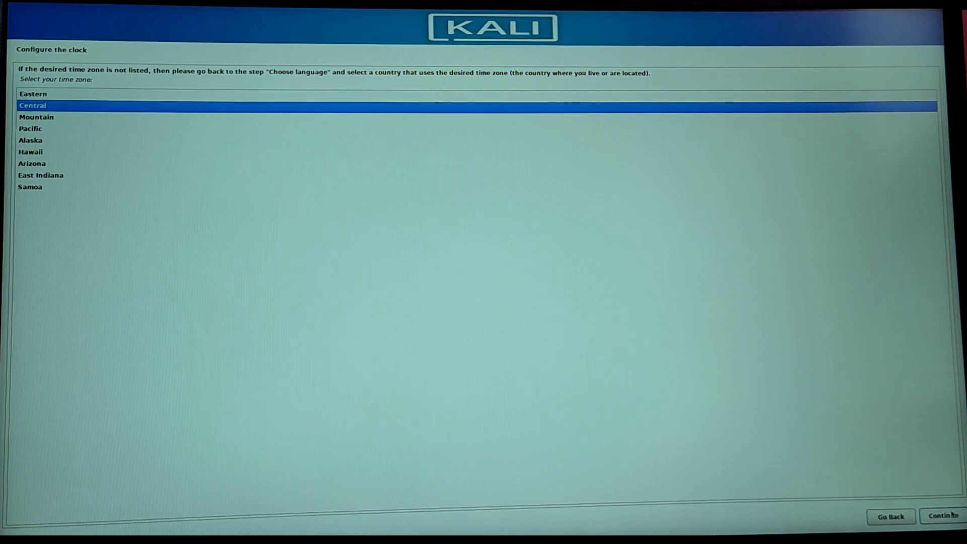
pyautogui.click(944, 515)
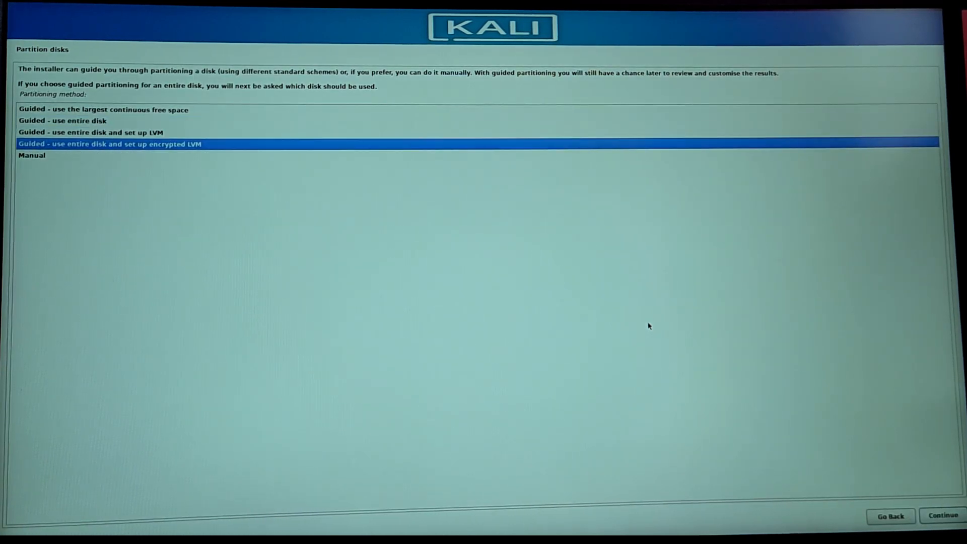
# Guided-partition the largest free space with all files in one partition and write the changes
pyautogui.click(944, 529)
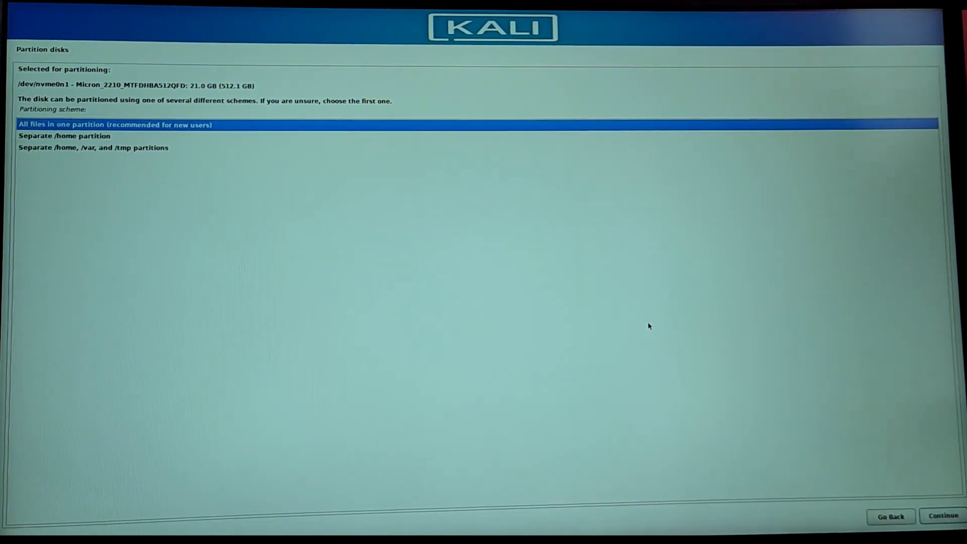
pyautogui.click(944, 516)
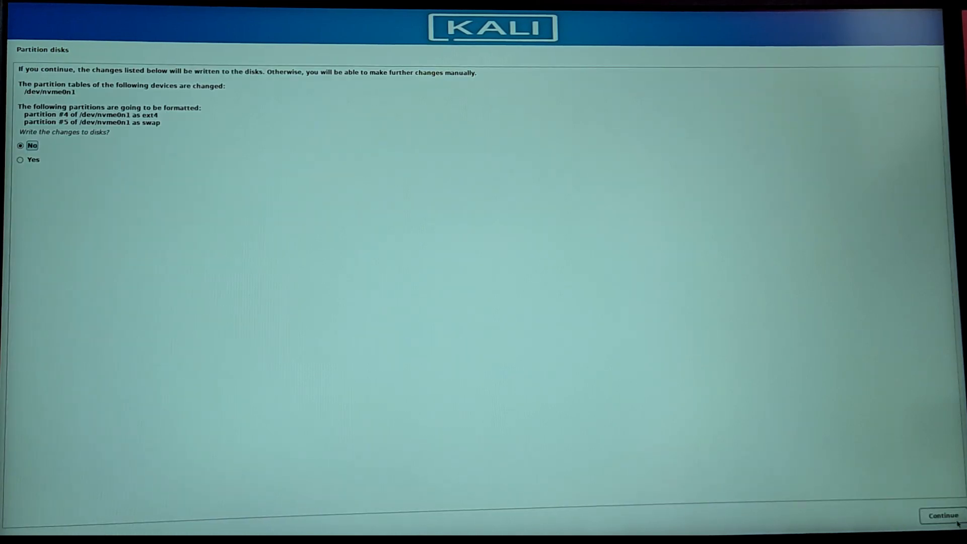
pyautogui.click(19, 161)
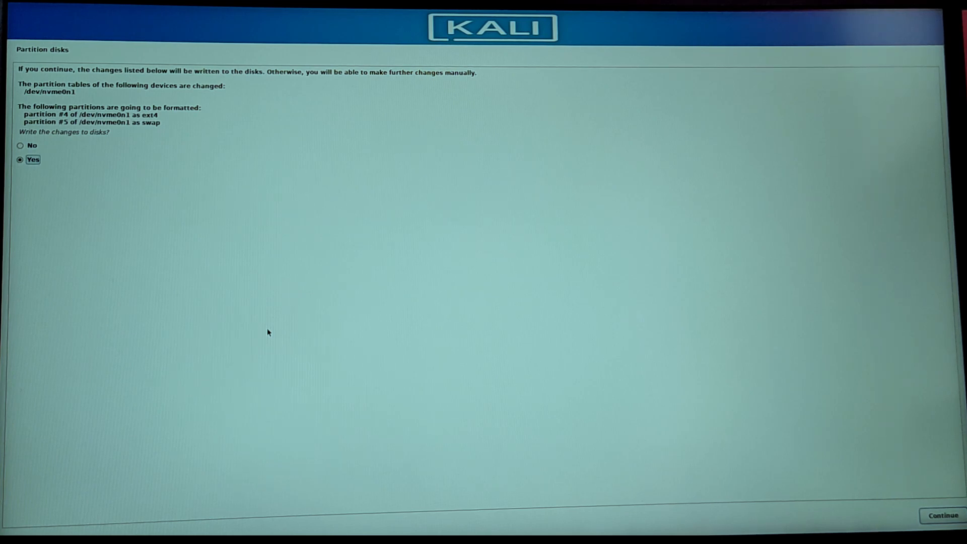
pyautogui.click(945, 513)
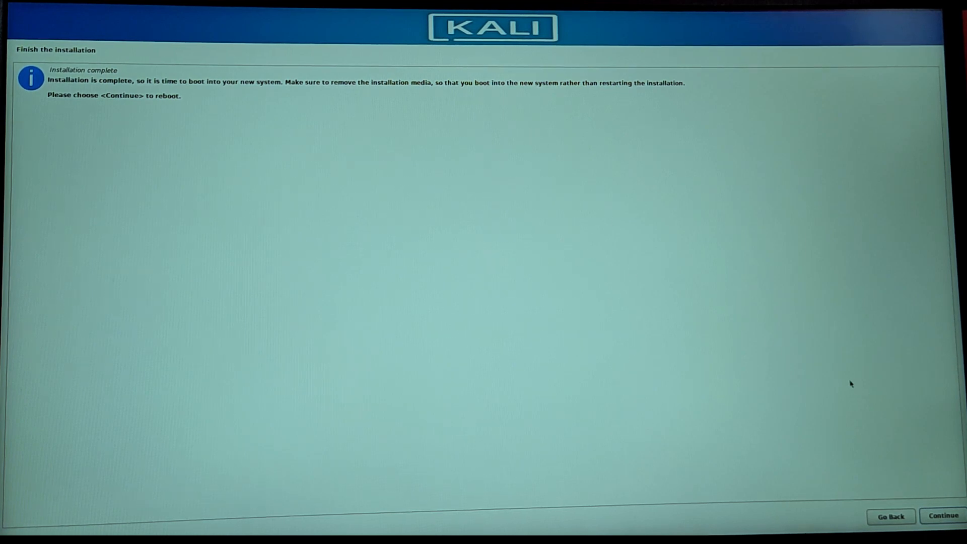
pyautogui.moveTo(831, 375)
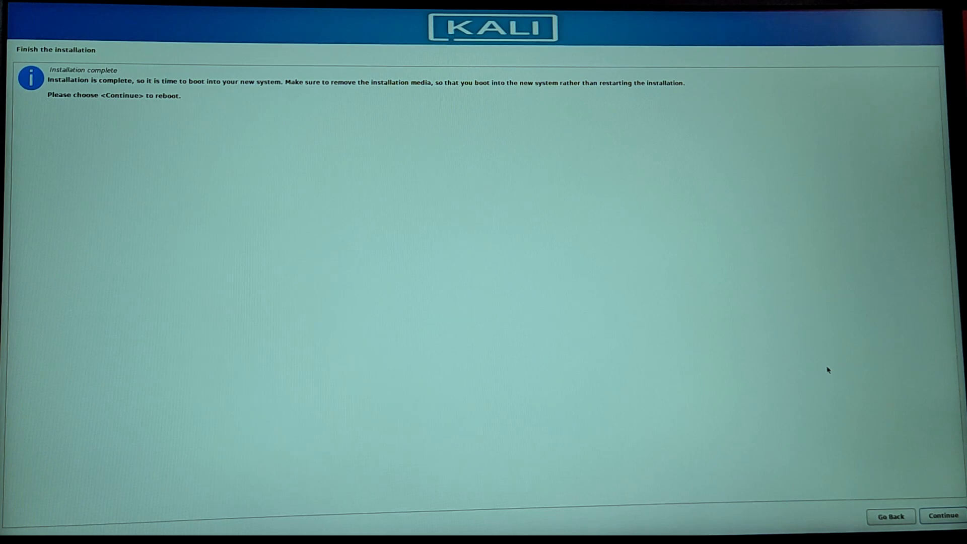
pyautogui.moveTo(825, 367)
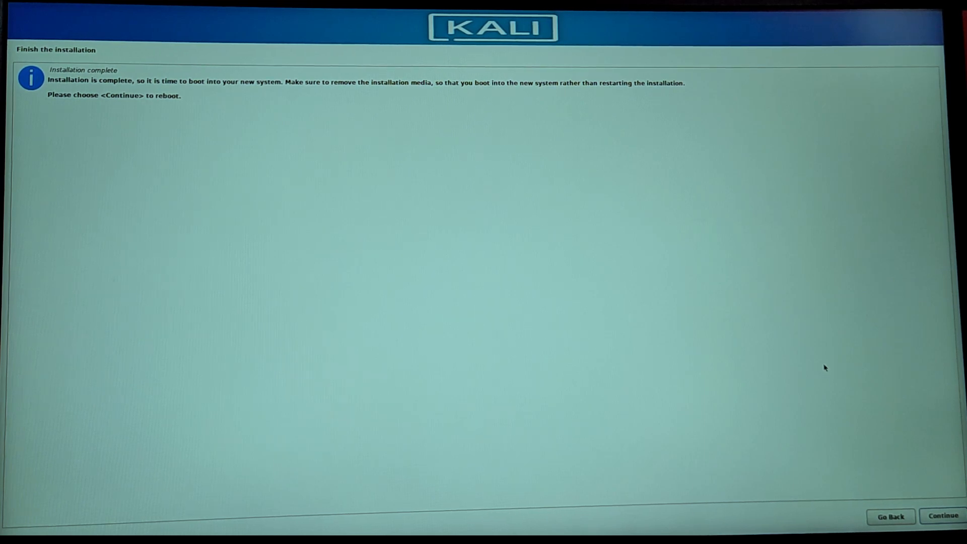
pyautogui.moveTo(855, 415)
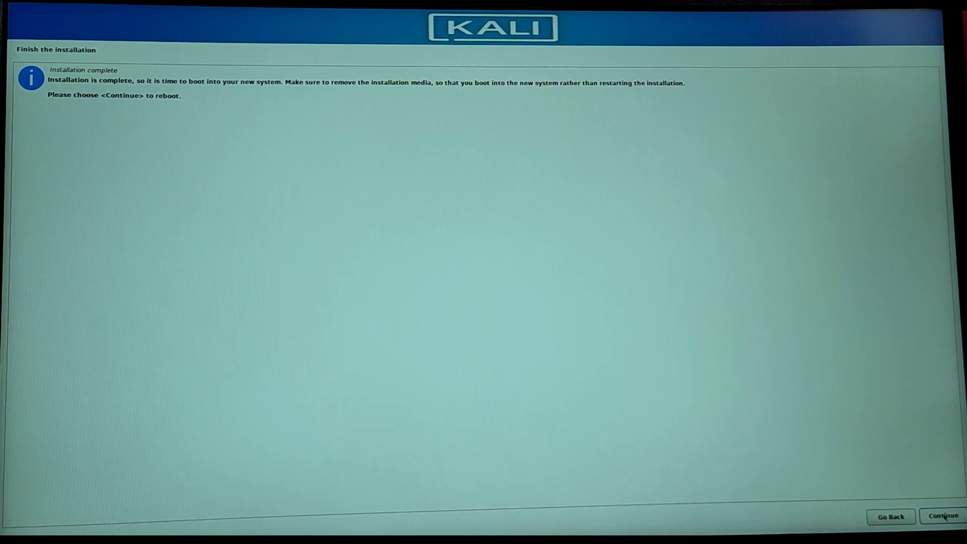
# Continue past the Finish the installation screen to reboot into the new Kali system
pyautogui.click(943, 516)
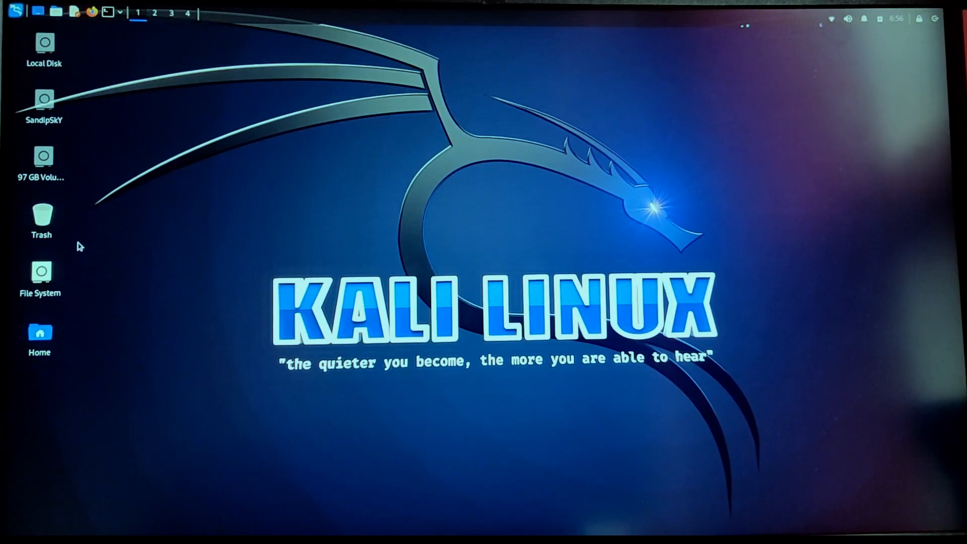
# Restart Kali from the Xfce panel's Log out dialog
pyautogui.click(20, 12)
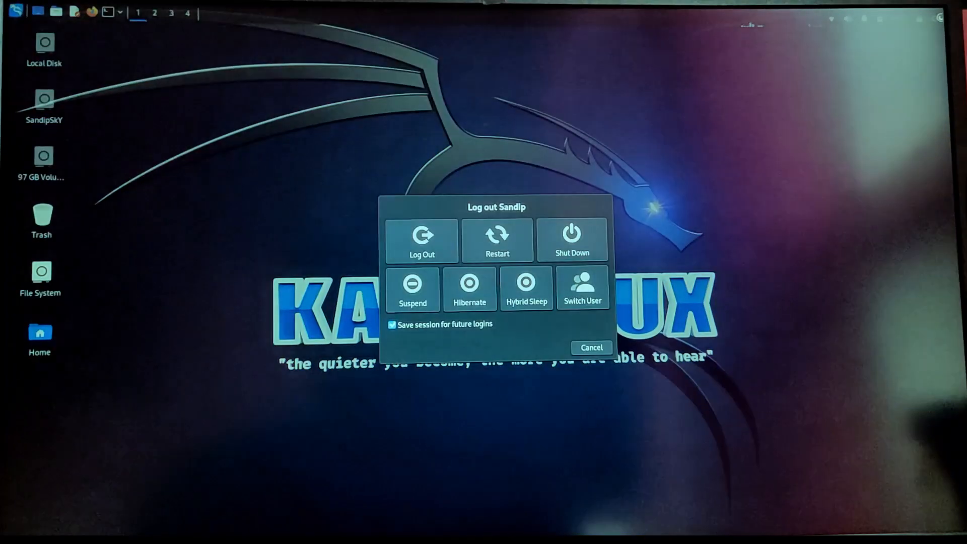
pyautogui.click(497, 241)
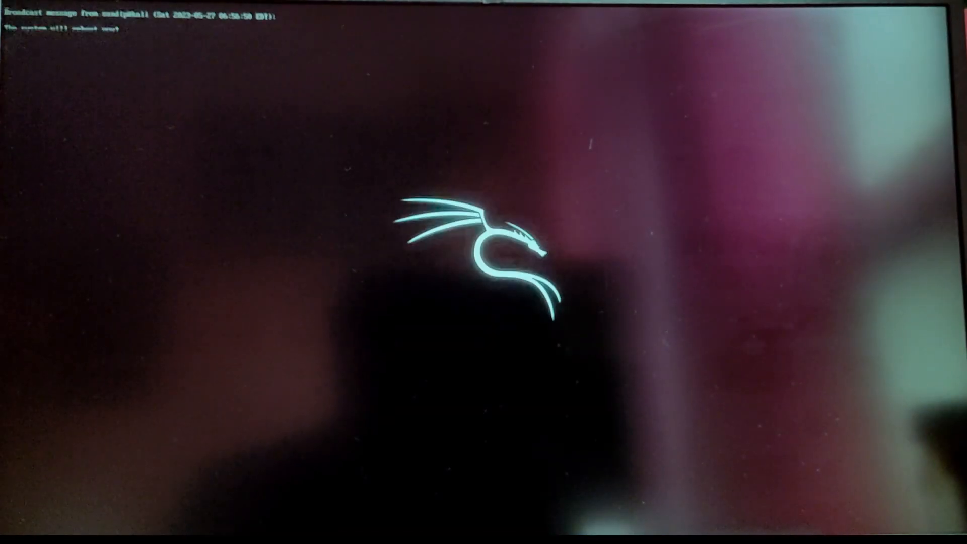